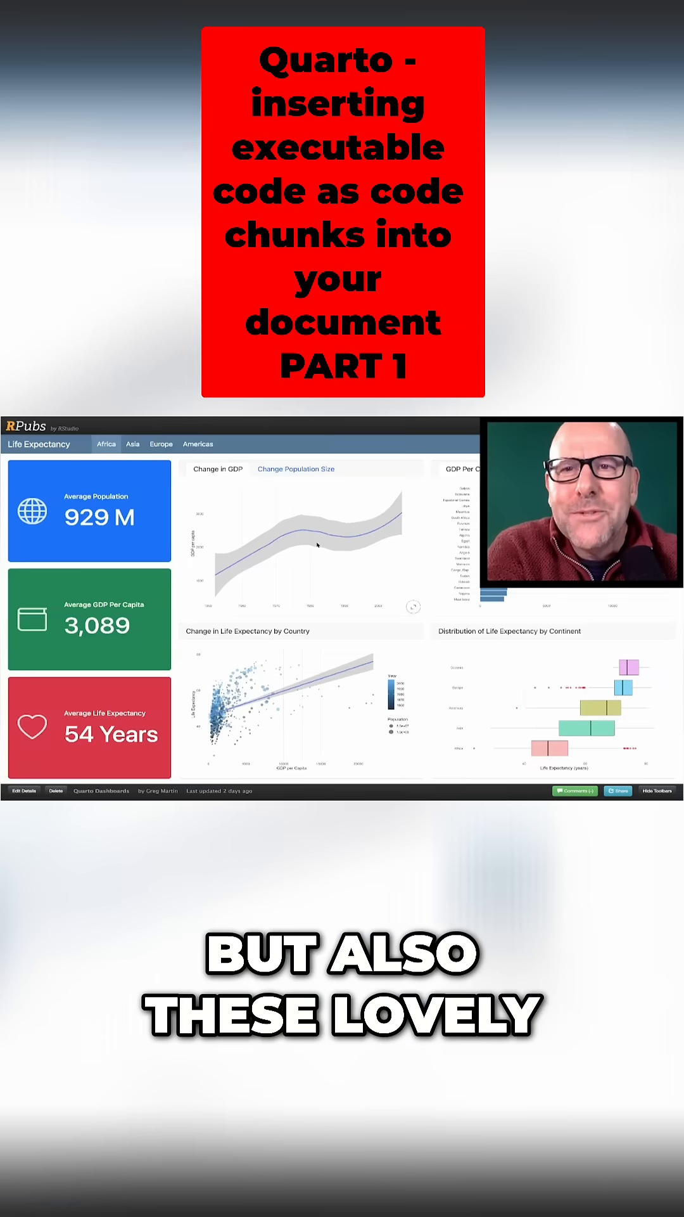
Browse the RPubs dashboard and PDF examples, landing on the Quarto Chunk Options heading.
{"action": "left_click", "coordinate": [160, 443]}
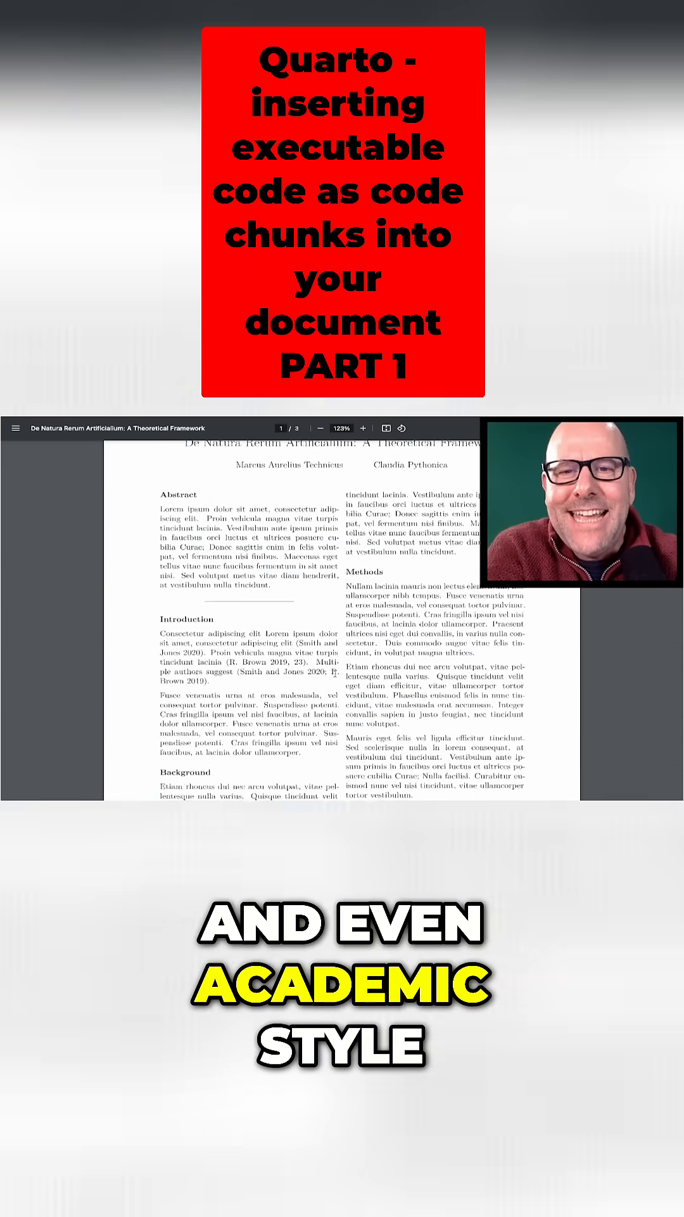
{"action": "scroll", "scroll_direction": "down", "scroll_amount": 3}
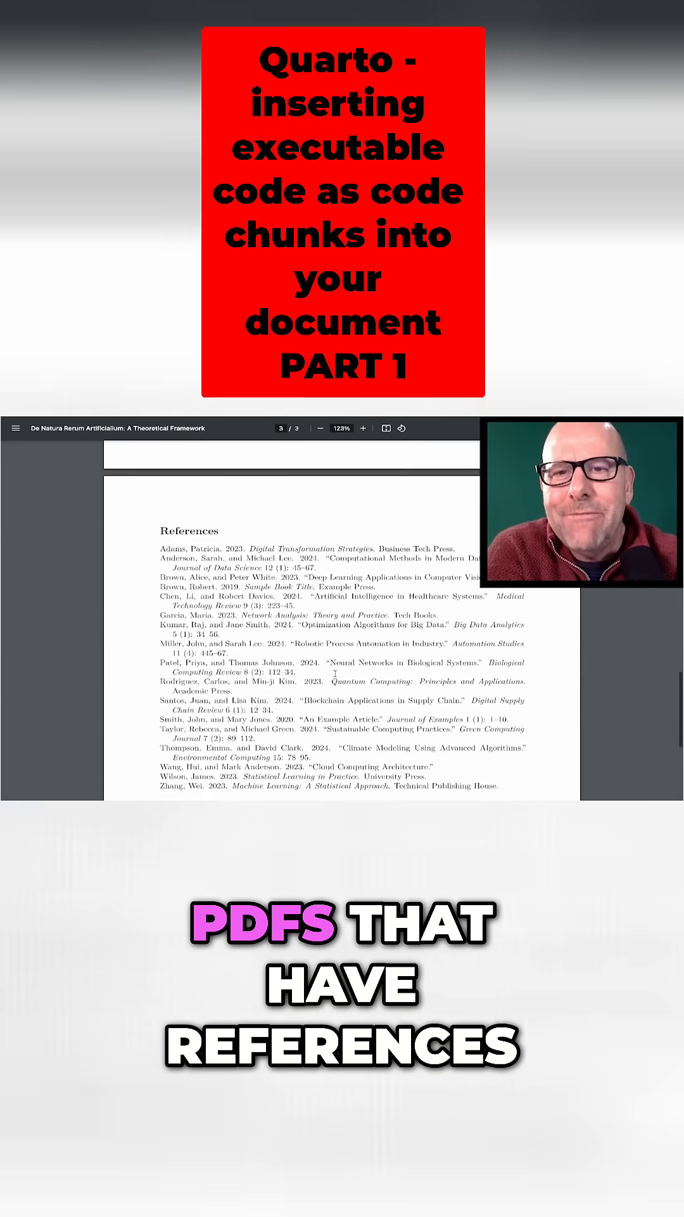
{"action": "scroll", "scroll_direction": "up", "scroll_amount": 3}
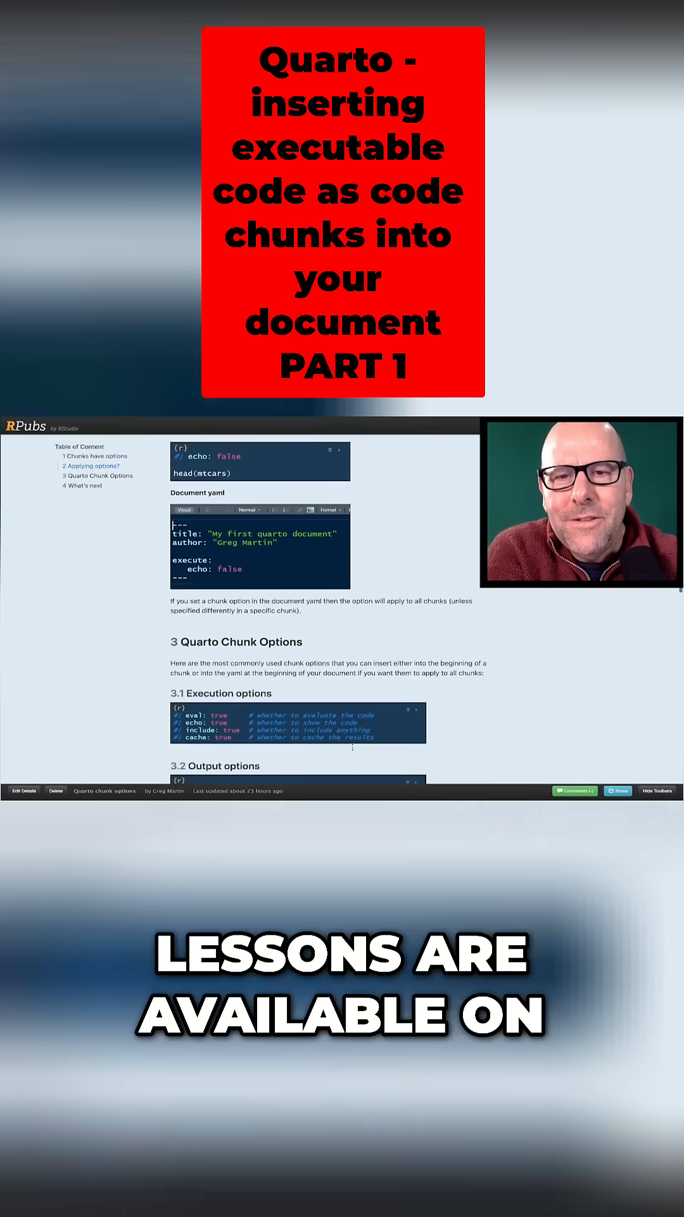
{"action": "scroll", "scroll_direction": "up", "scroll_amount": 3}
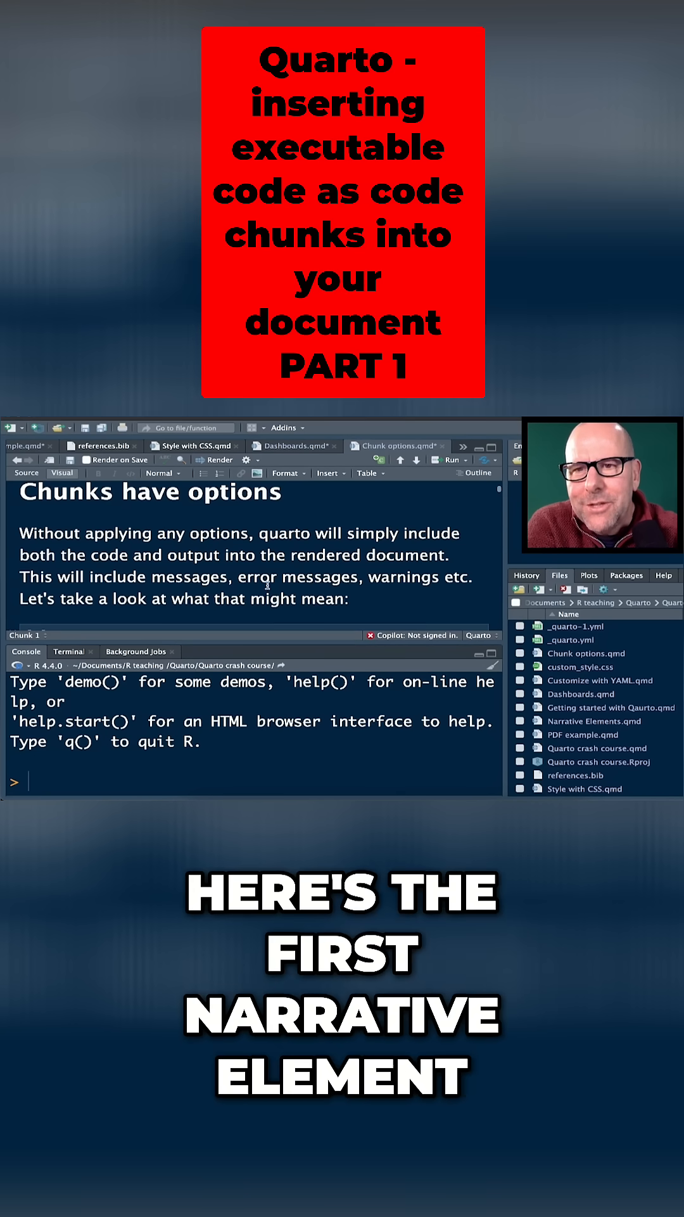
Scroll the rendered page to the library(tidyverse) chunk with its code, messages and warnings.
{"action": "scroll", "scroll_direction": "down", "scroll_amount": 3}
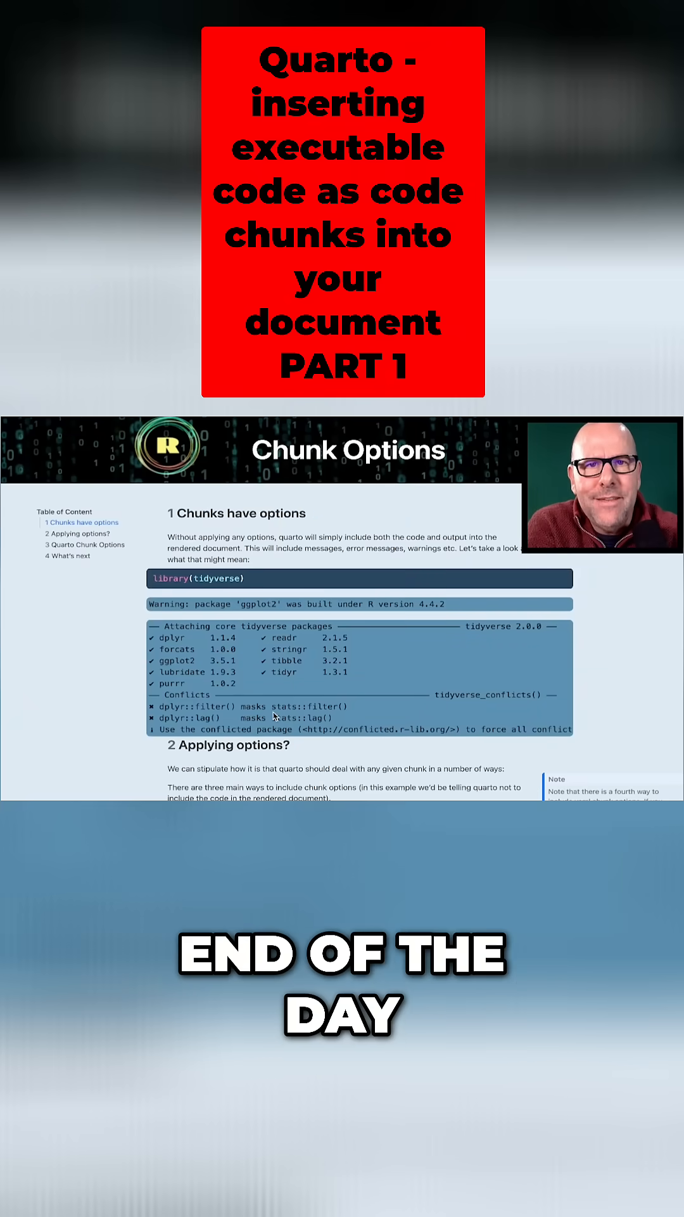
Scroll to section 2 Applying options showing chunk header, chunk yaml and document yaml examples.
{"action": "scroll", "scroll_direction": "down", "scroll_amount": 3}
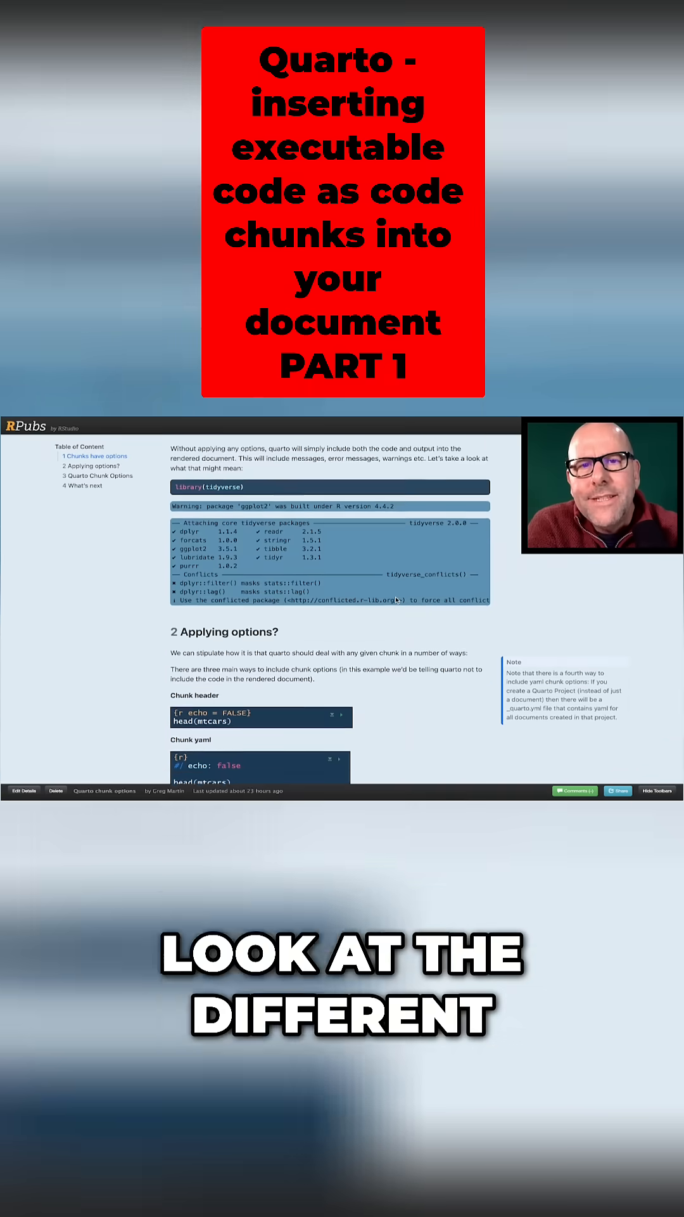
{"action": "scroll", "scroll_direction": "down", "scroll_amount": 3}
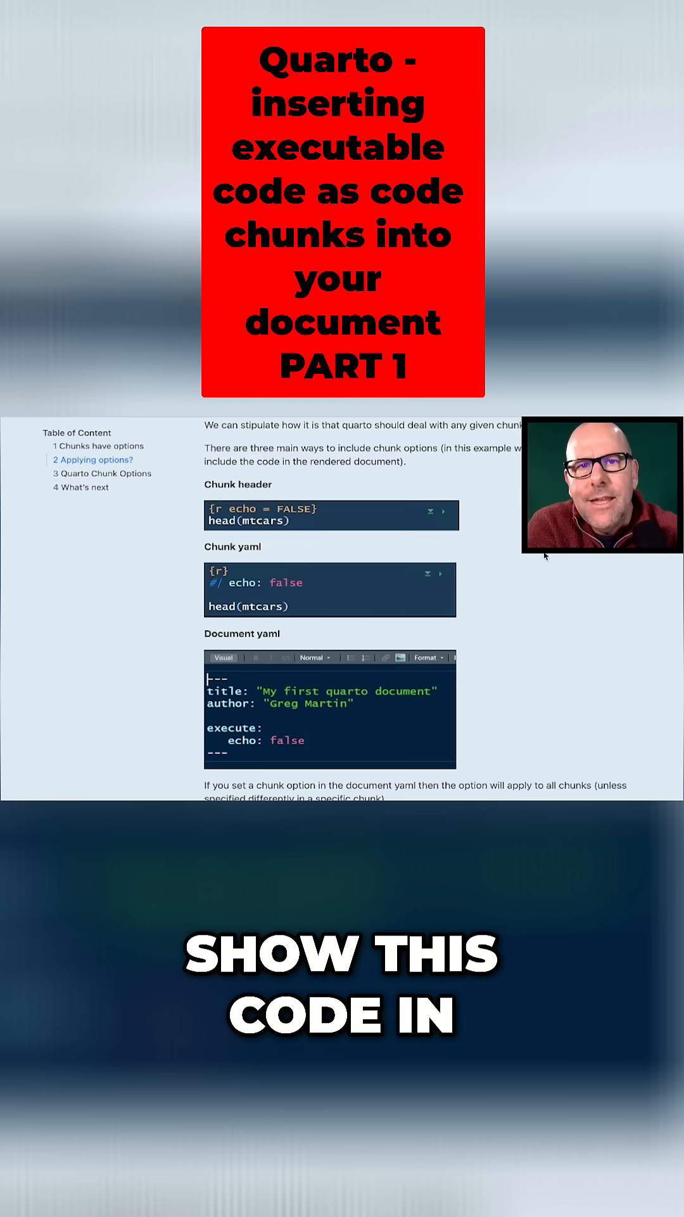
{"action": "scroll", "scroll_direction": "down", "scroll_amount": 3}
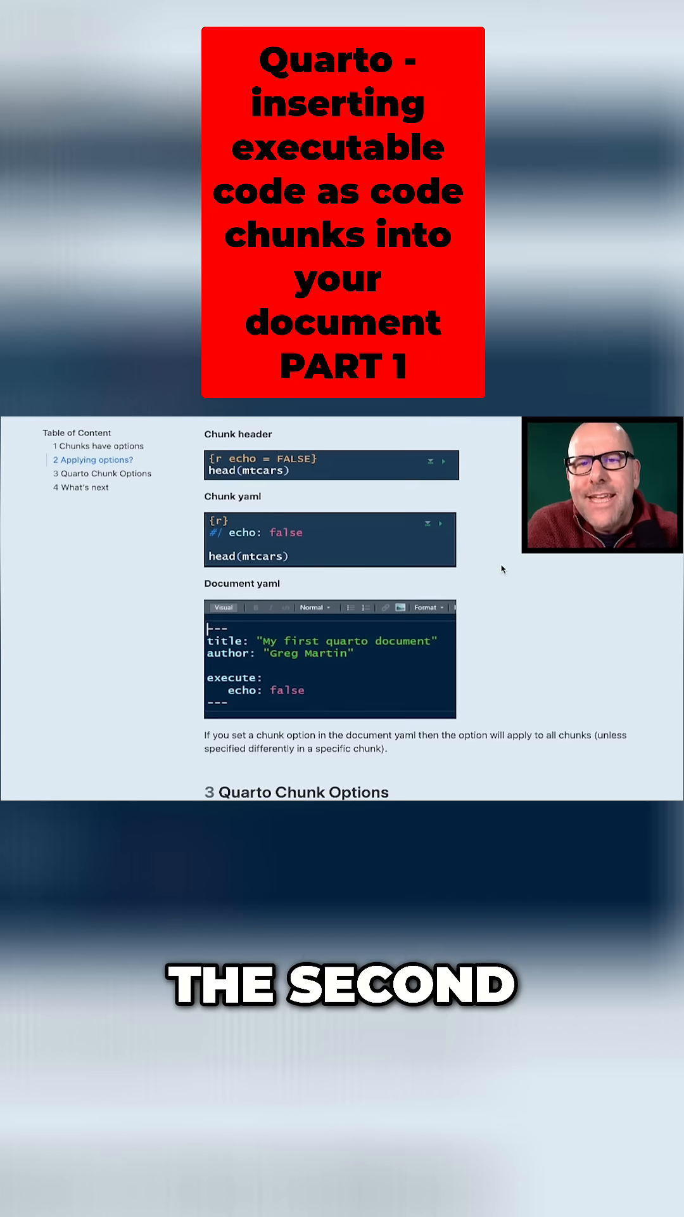